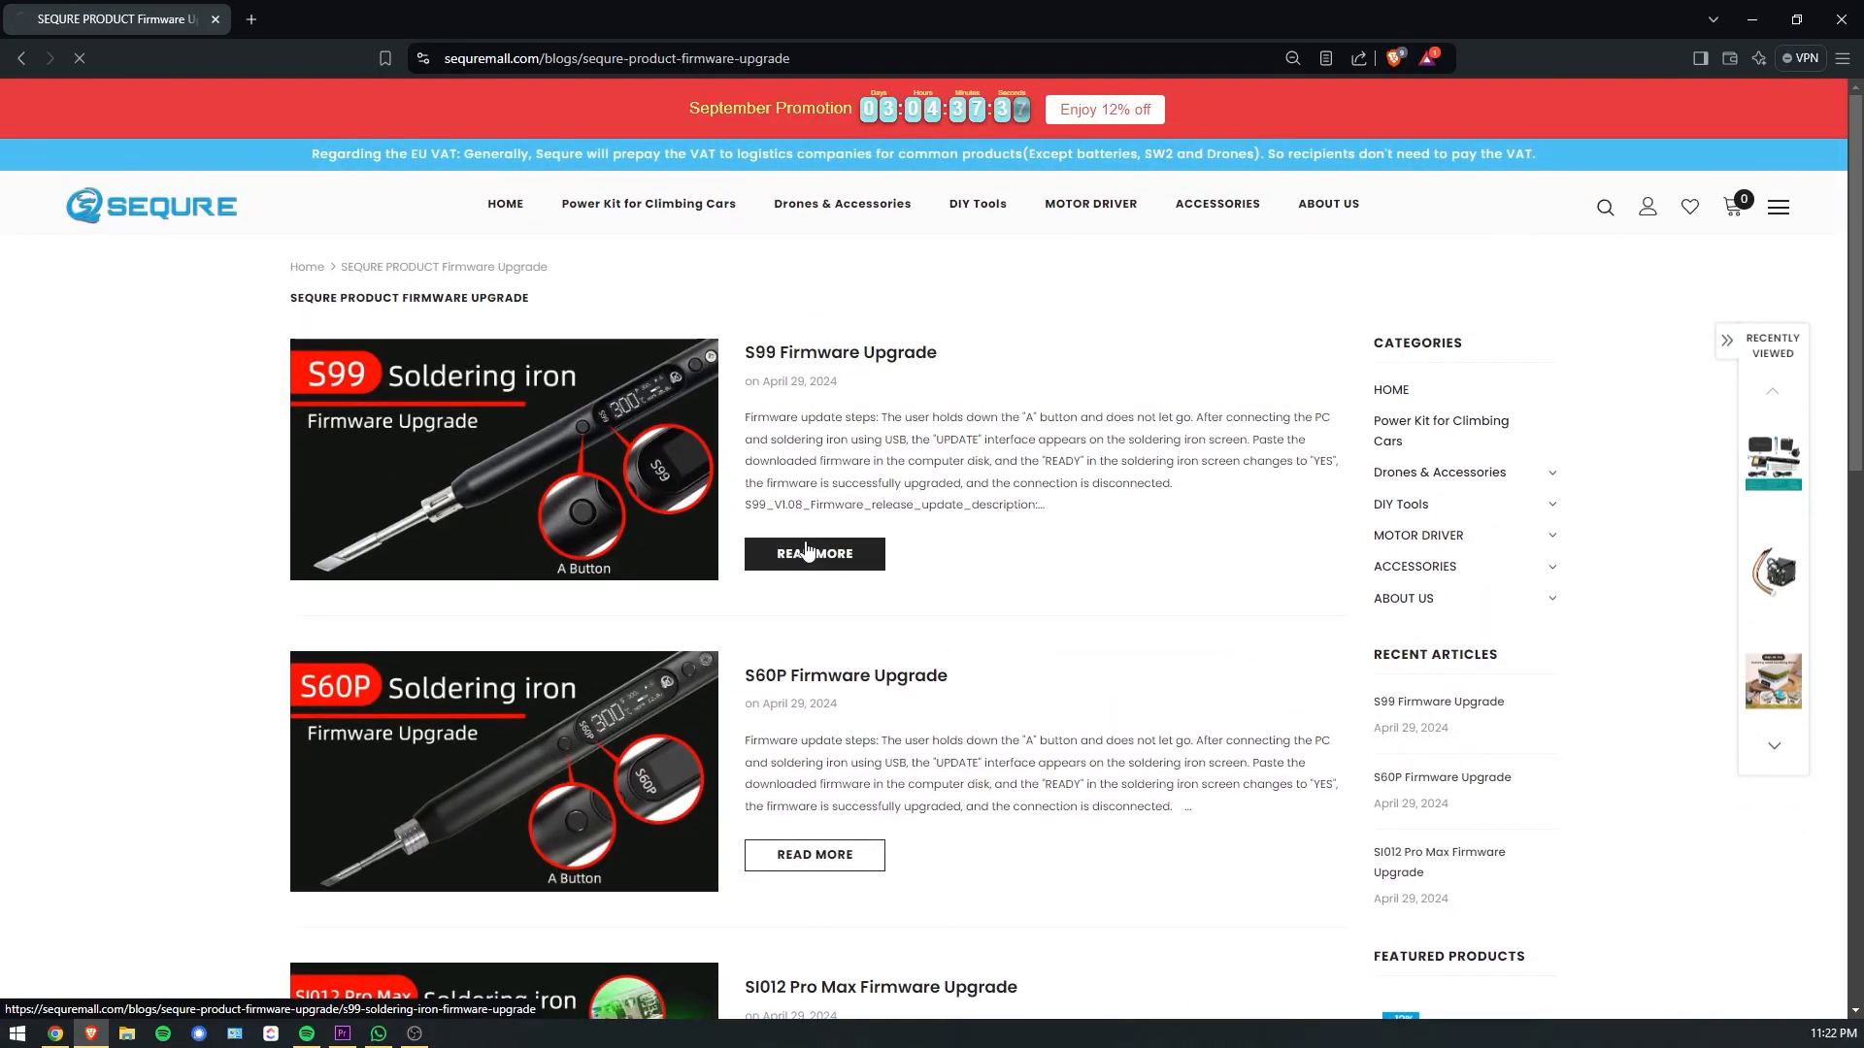
Open the S99 Firmware Upgrade article and scroll to its update steps and V1.08 release notes.
left_click(814, 553)
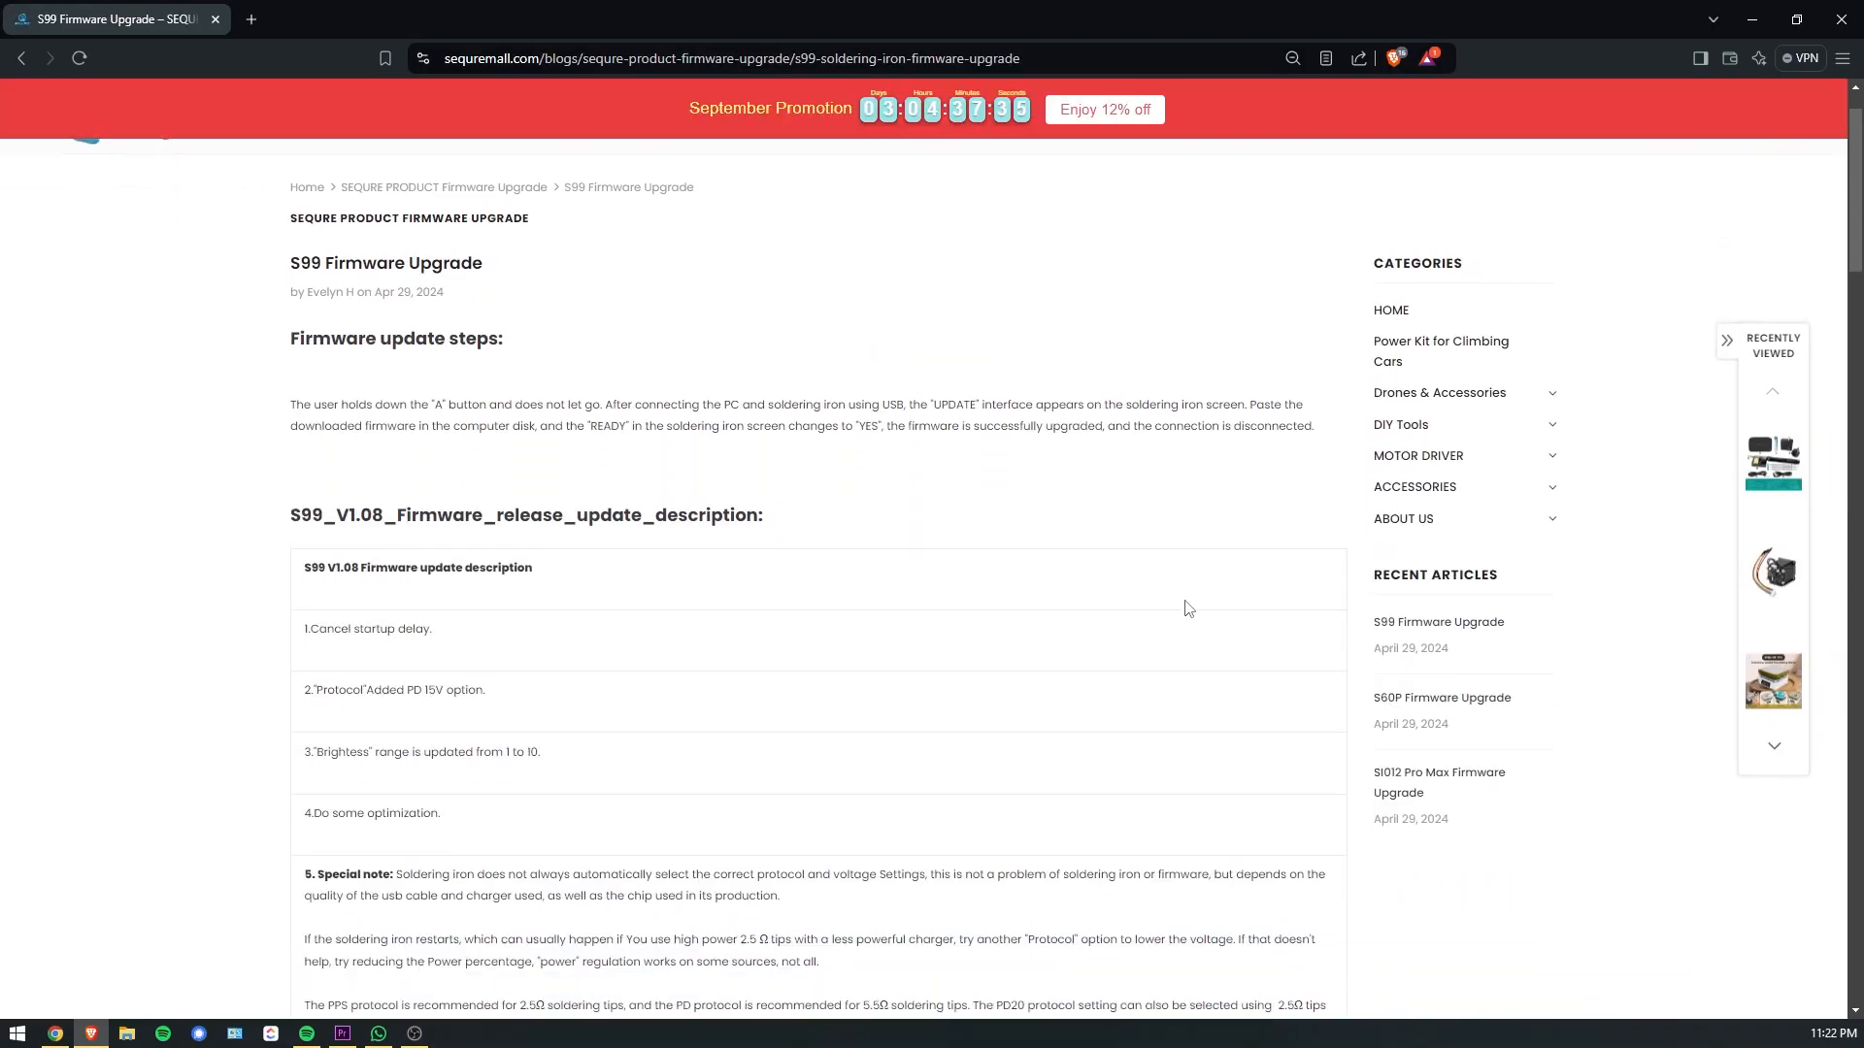
scroll("down", 3)
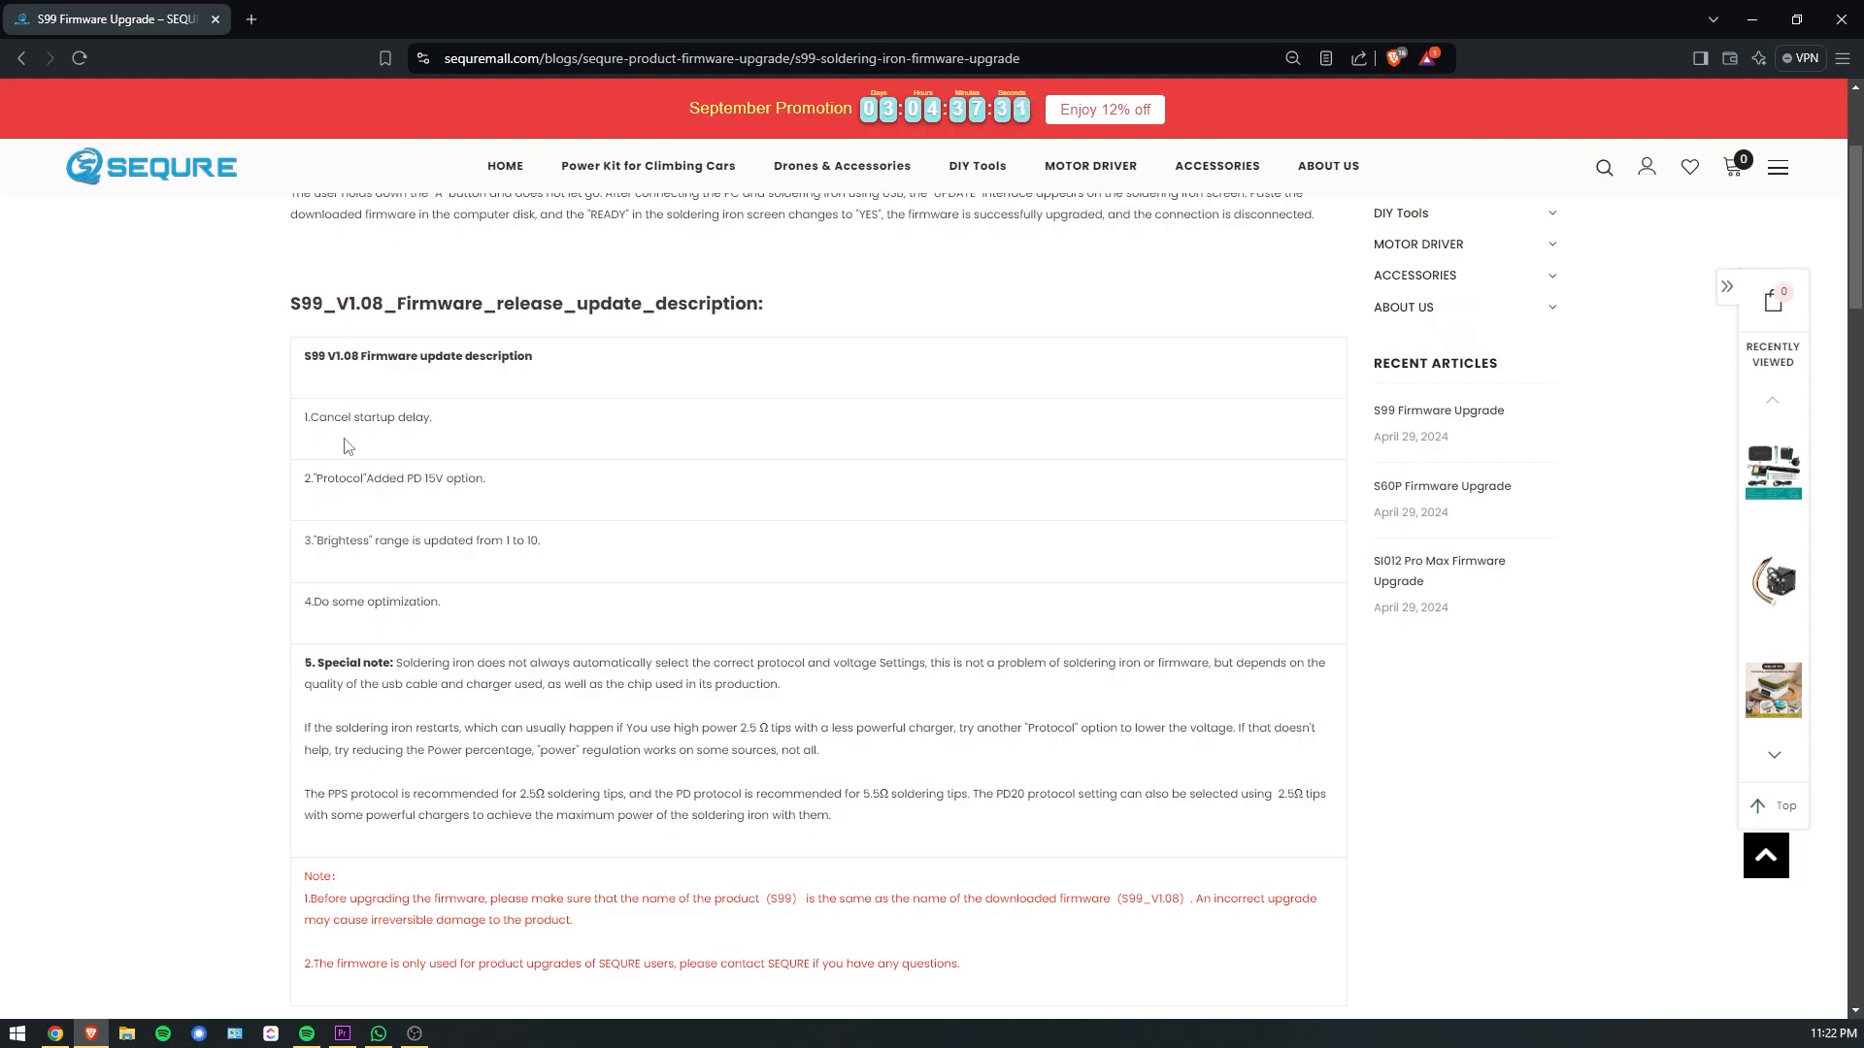
mouse_move(478, 511)
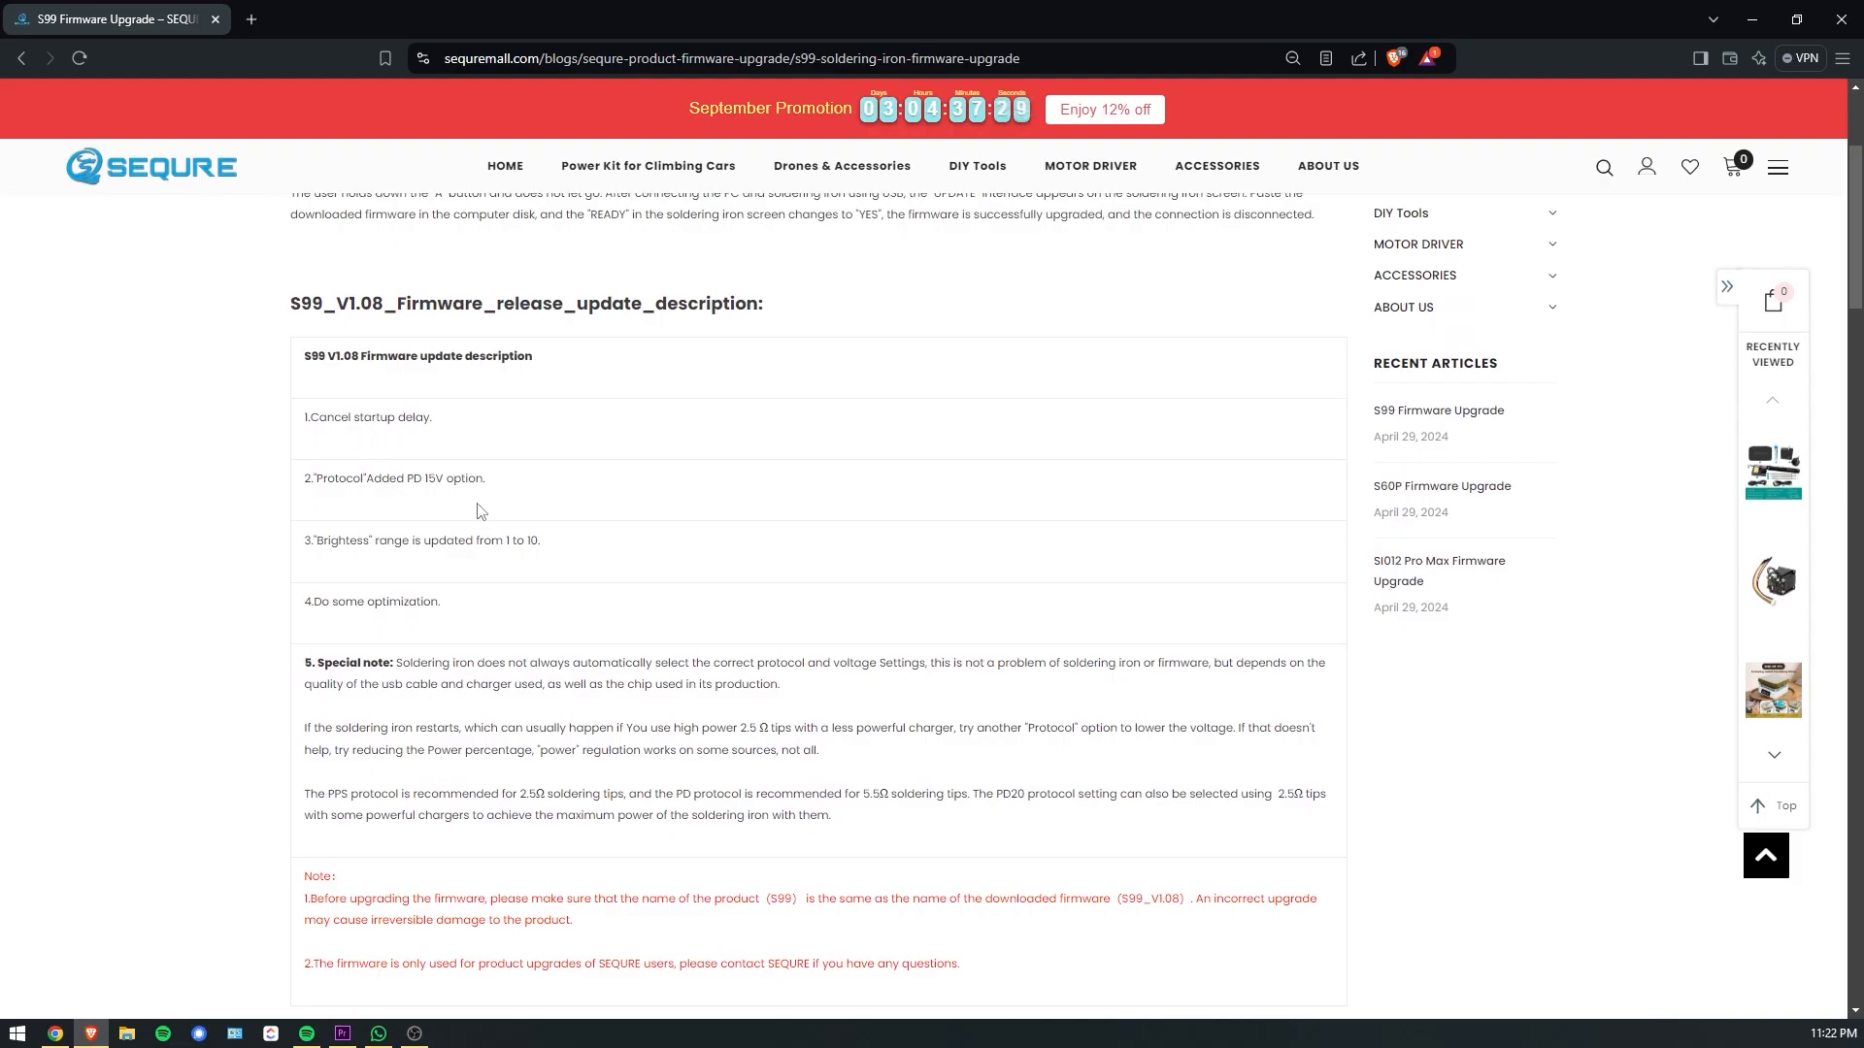
scroll("down", 3)
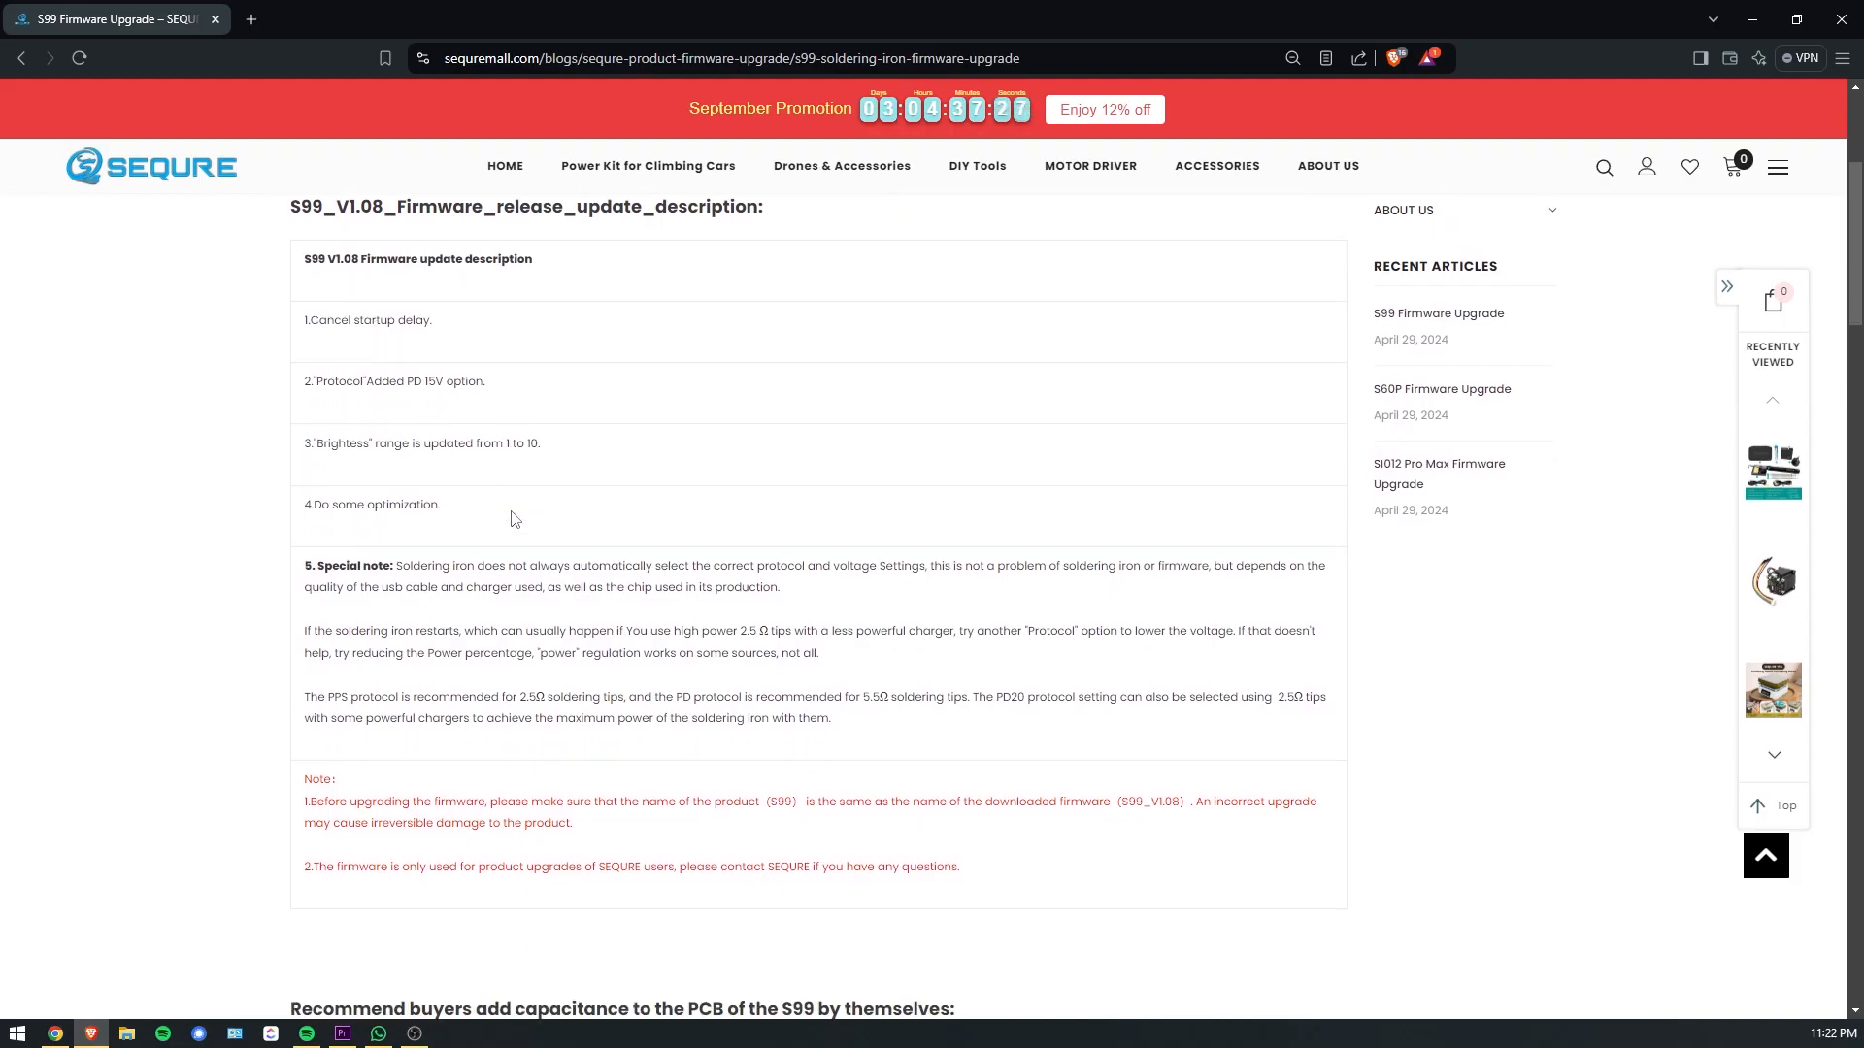
scroll("down", 3)
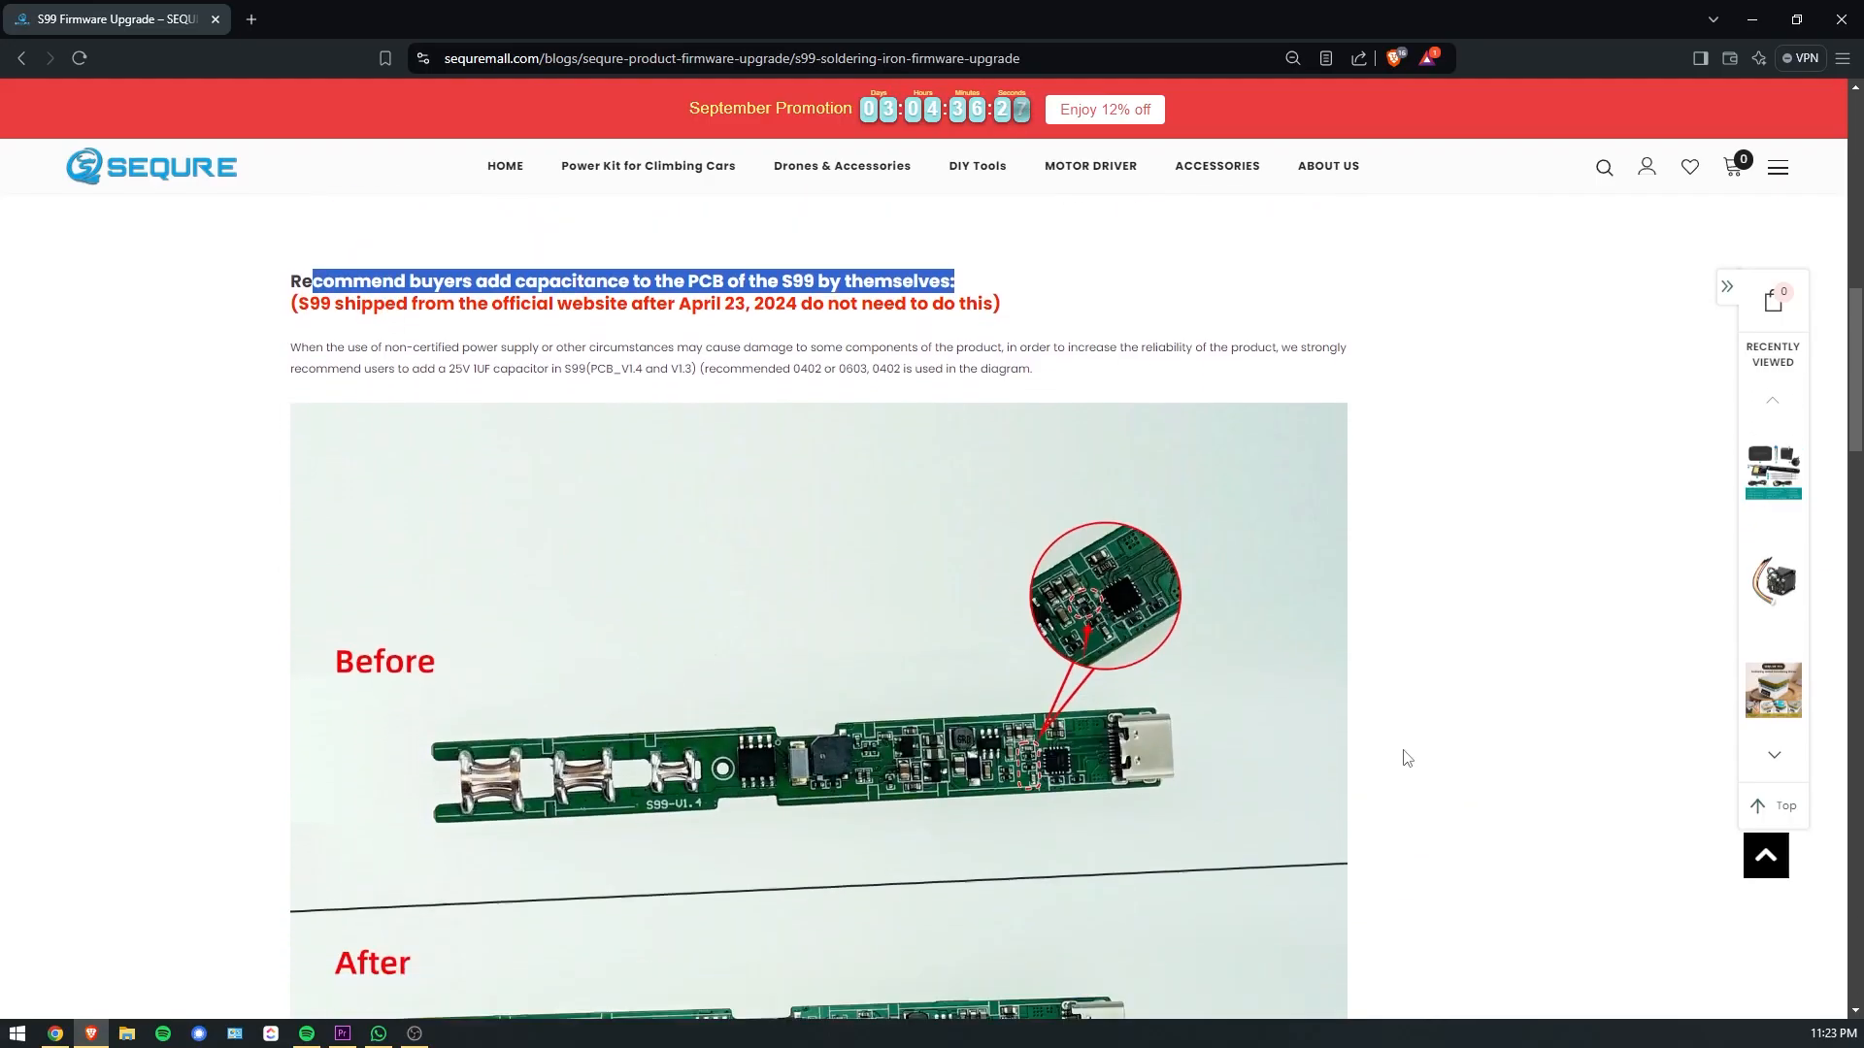
scroll("down", 3)
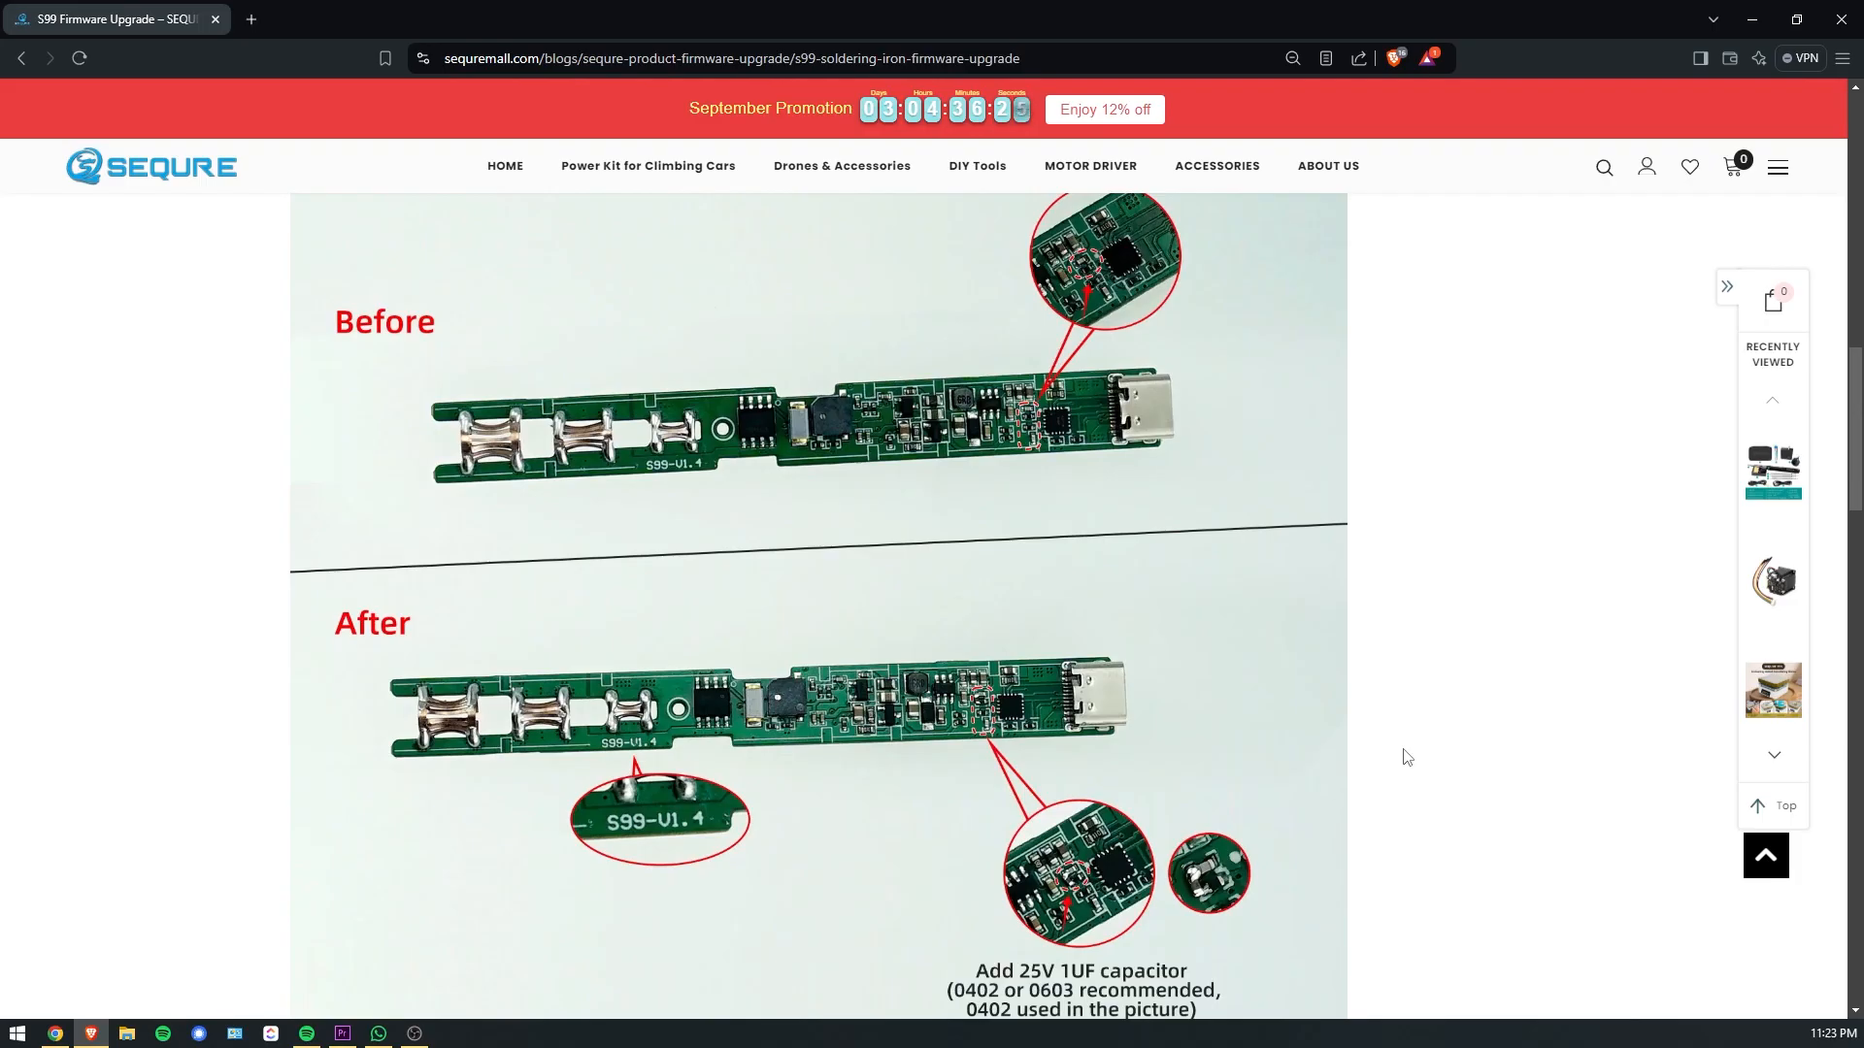
scroll("up", 3)
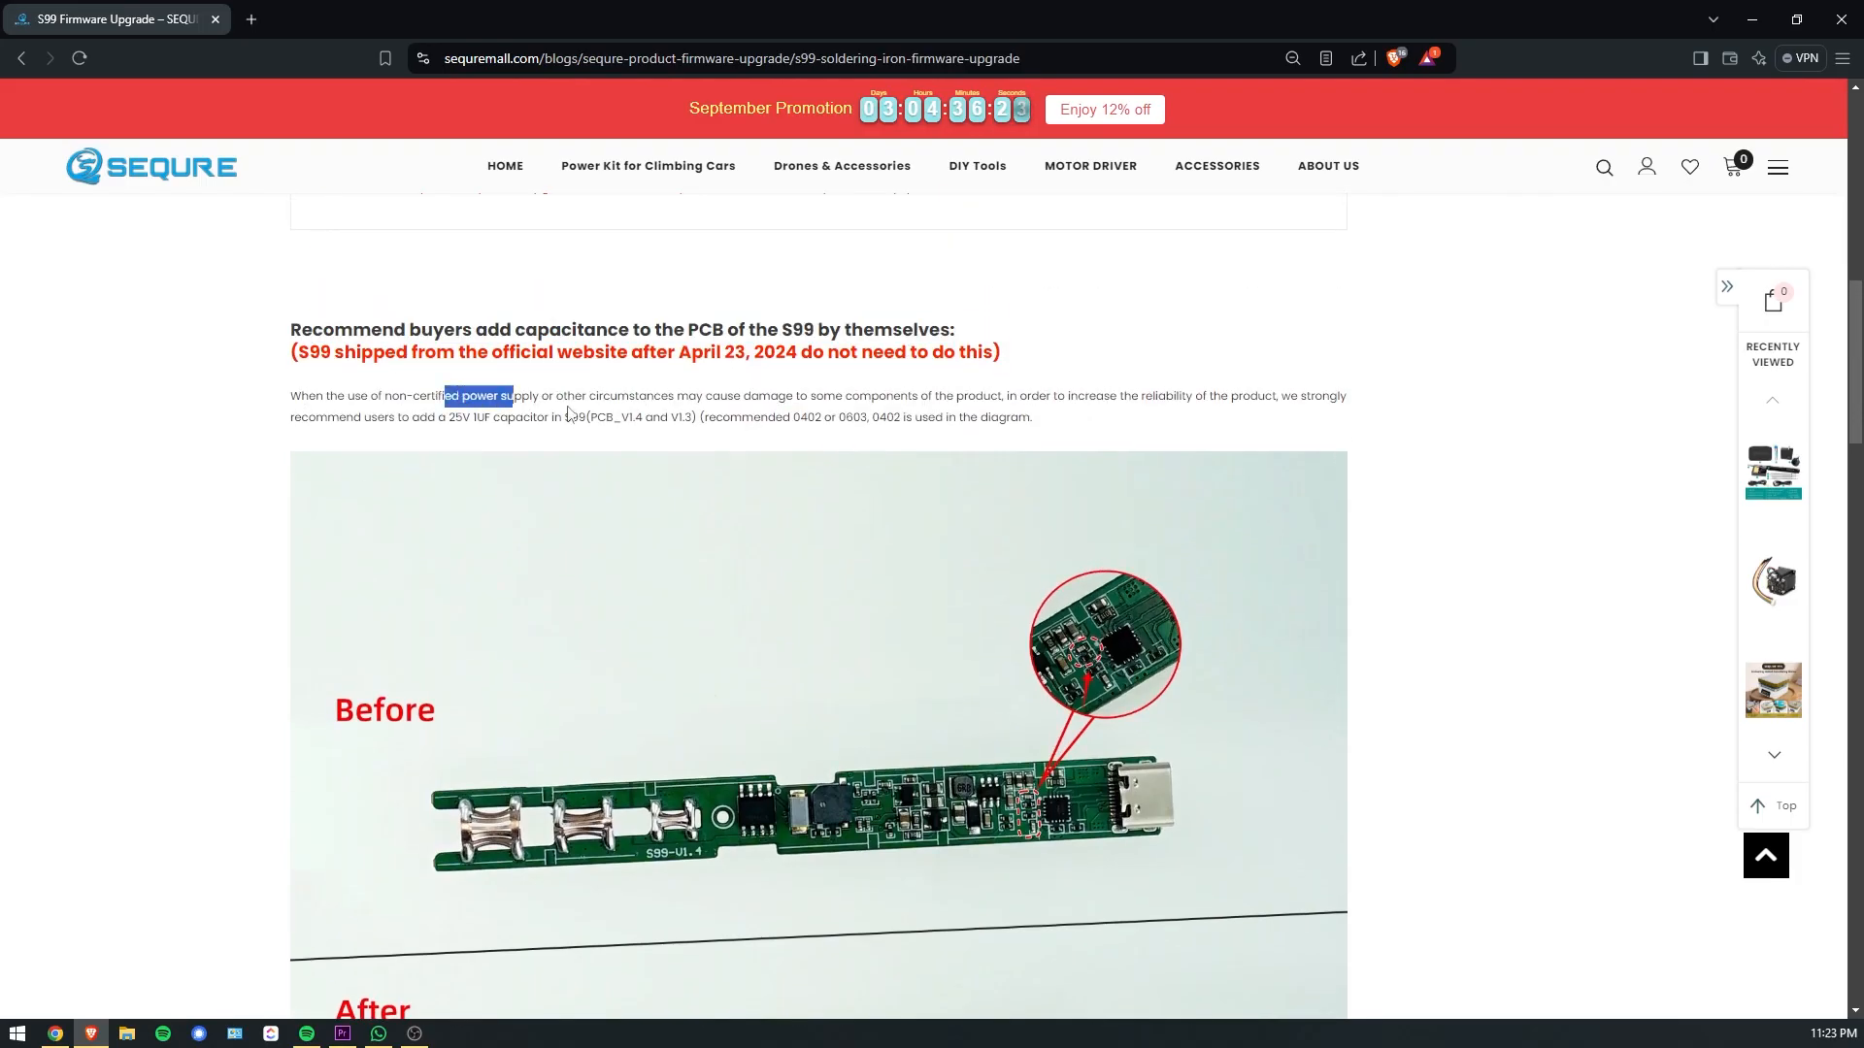
mouse_move(1361, 442)
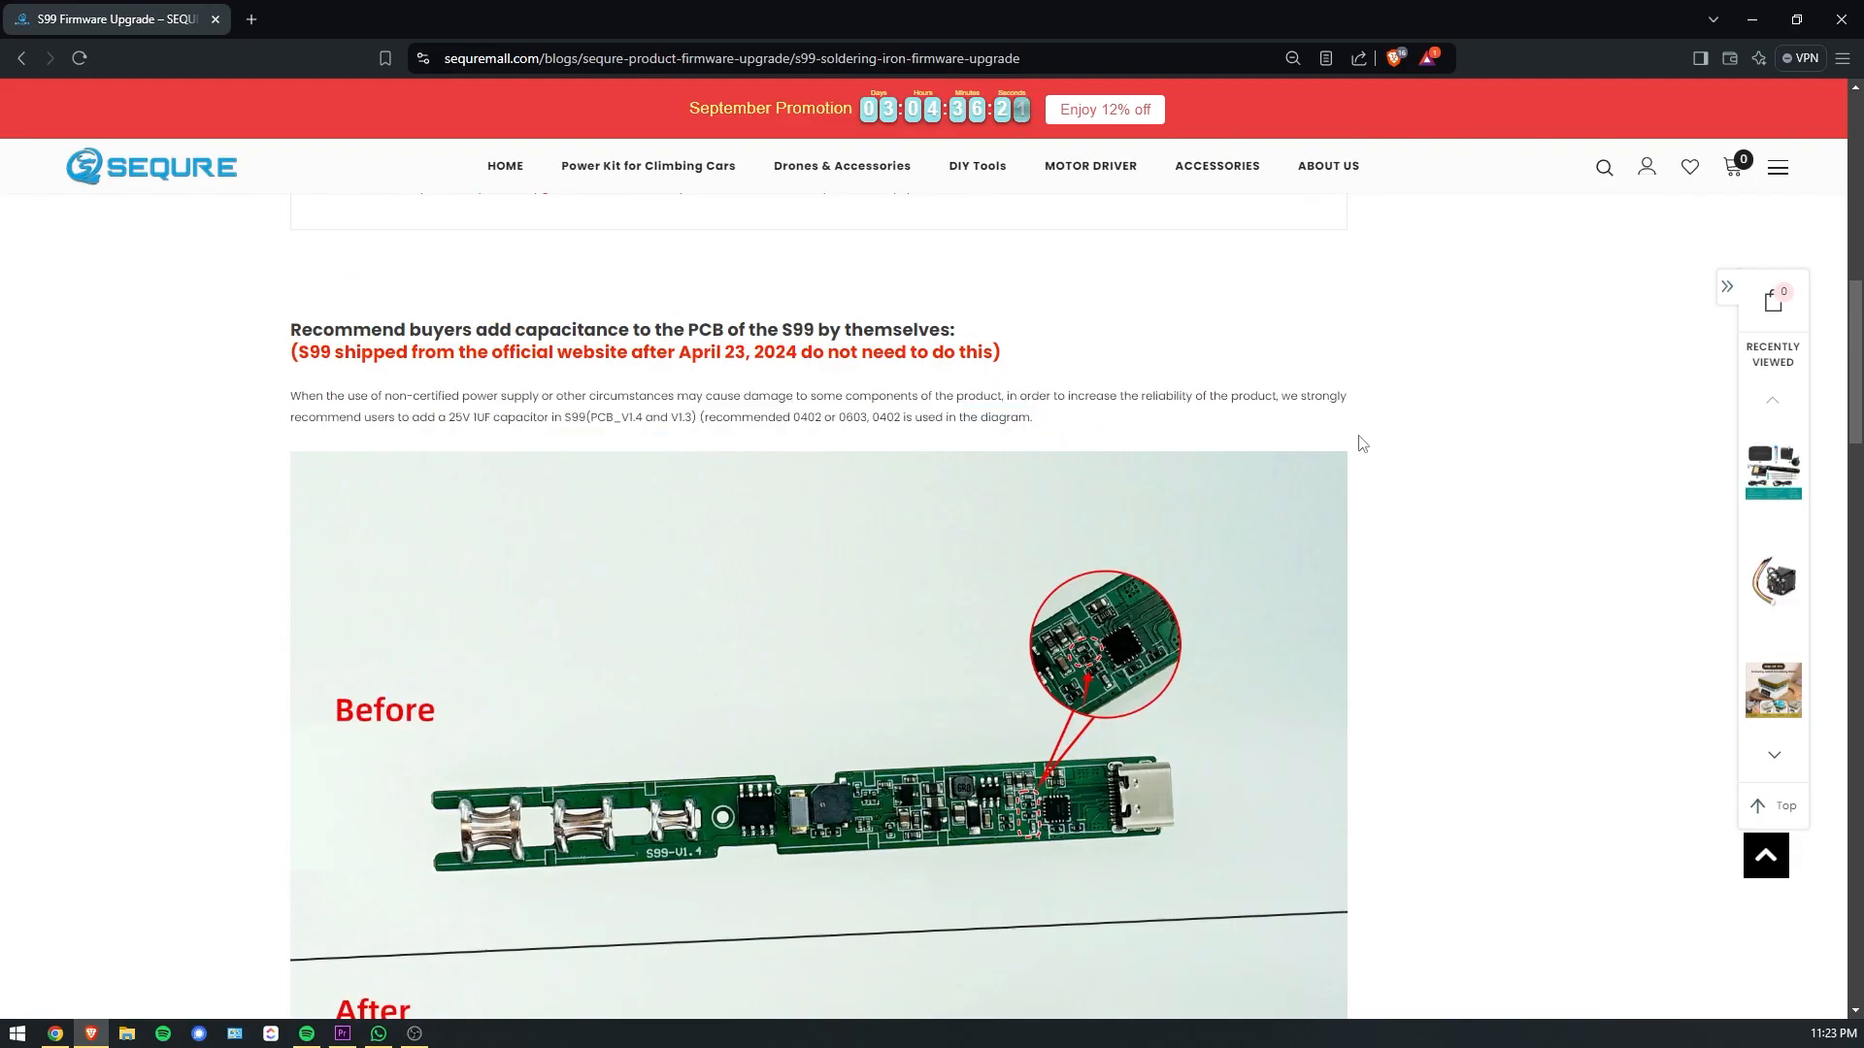
scroll("down", 3)
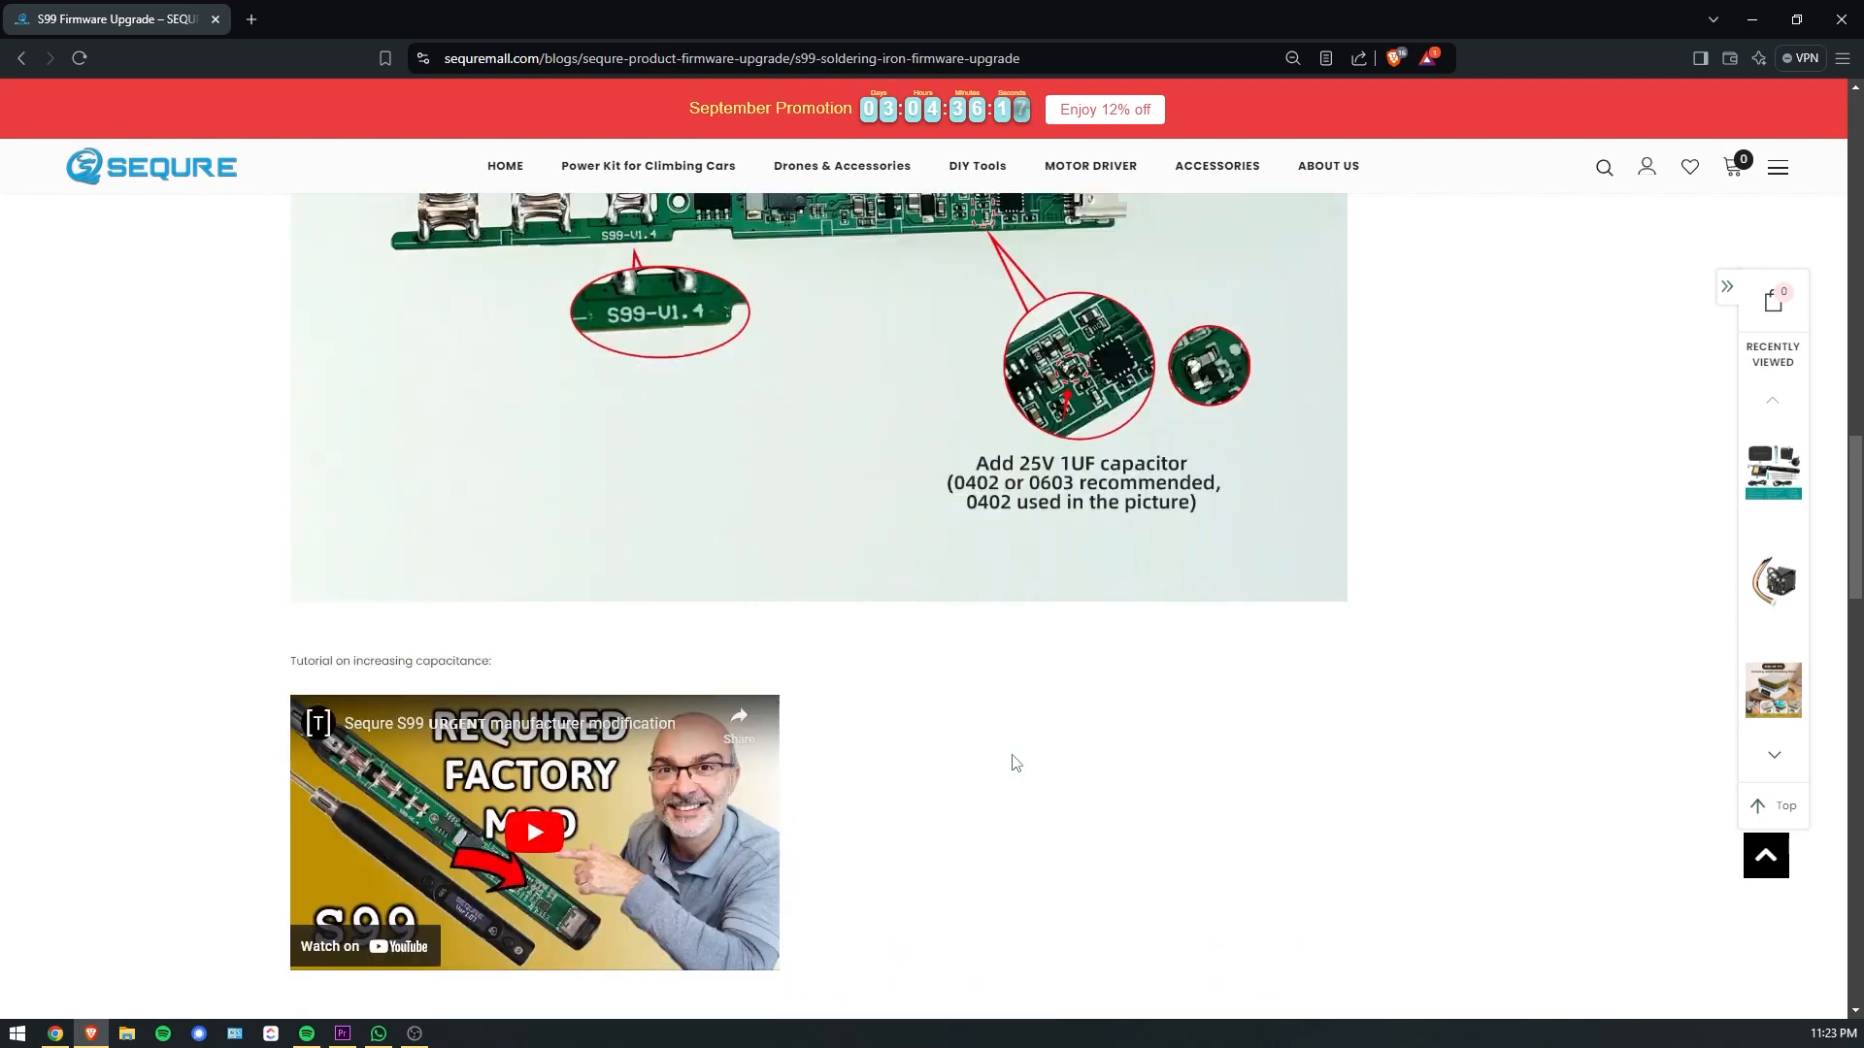
scroll("up", 3)
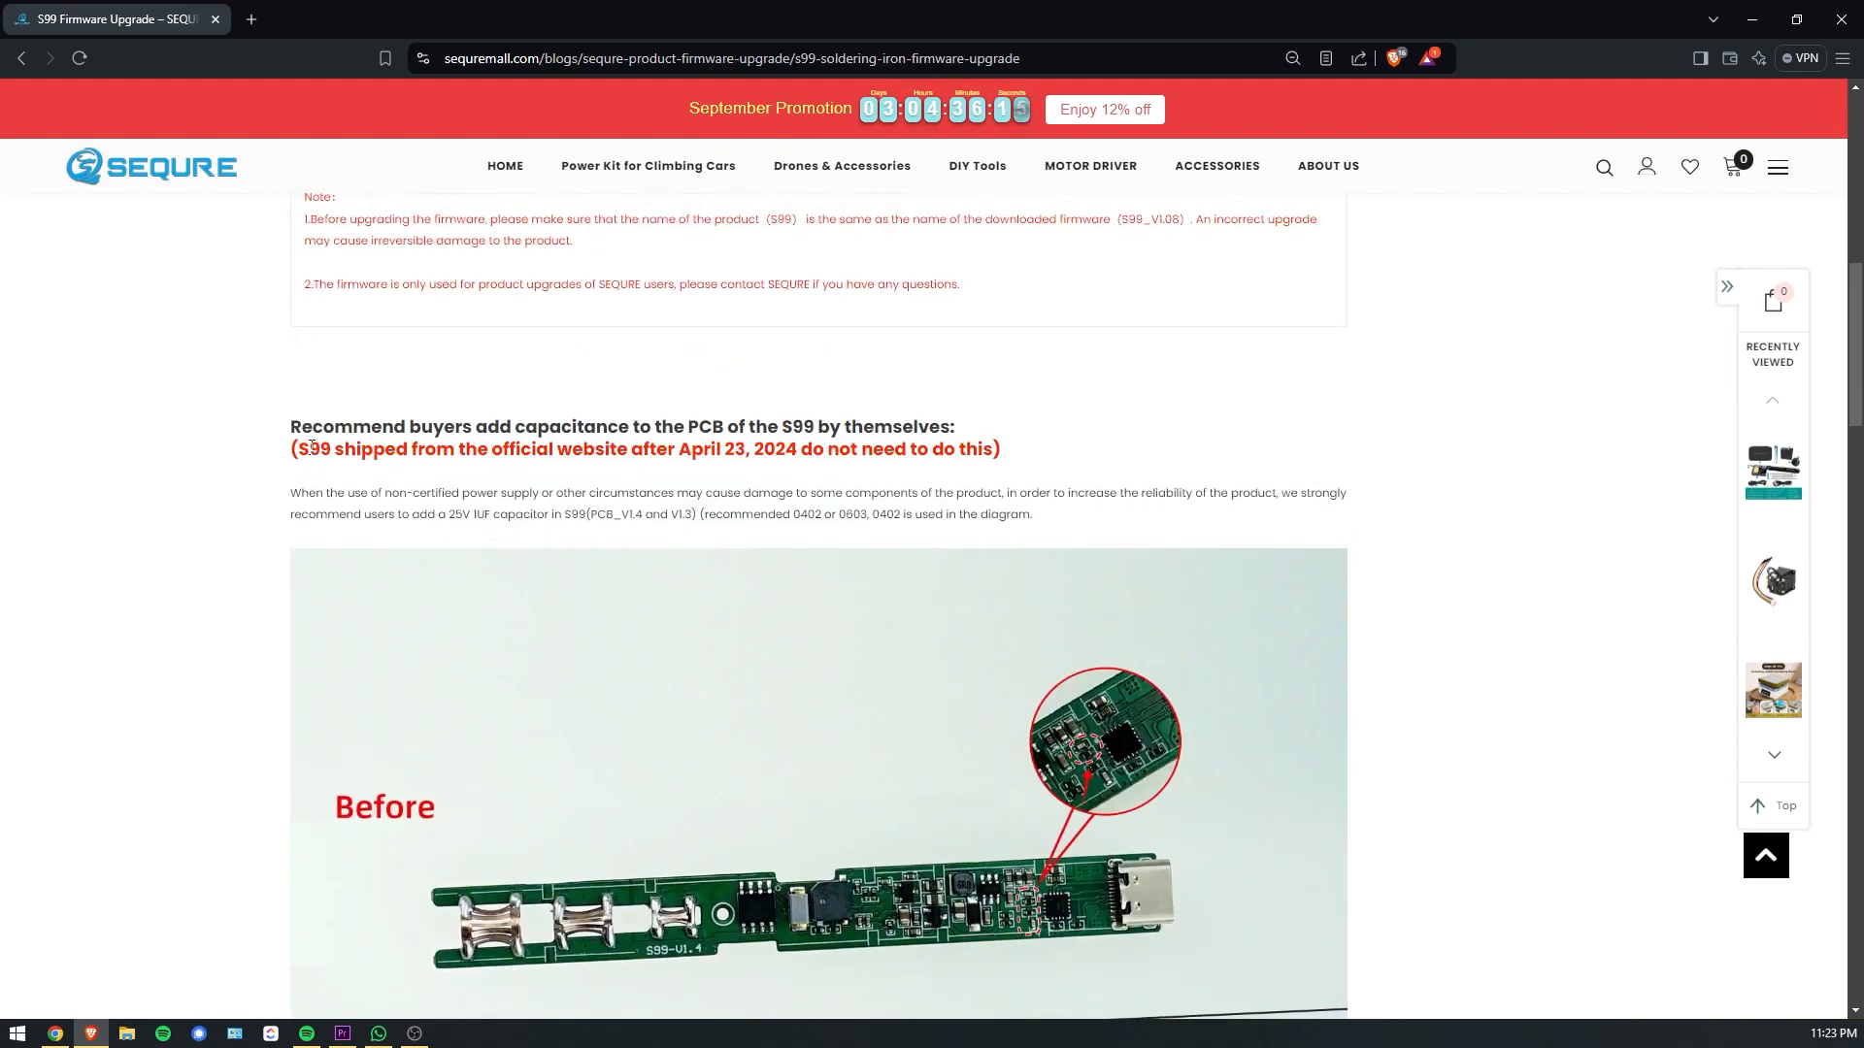